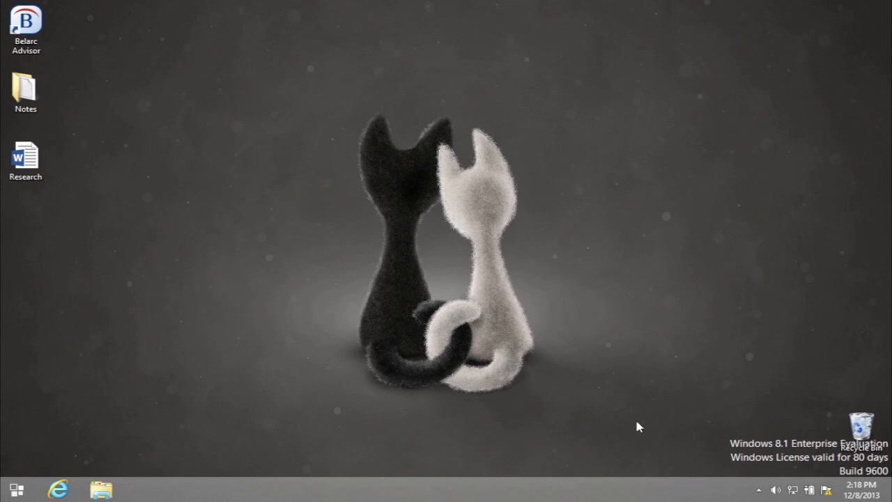
Open the Run dialog from the Start button's quick menu and enter regedit
click(854, 428)
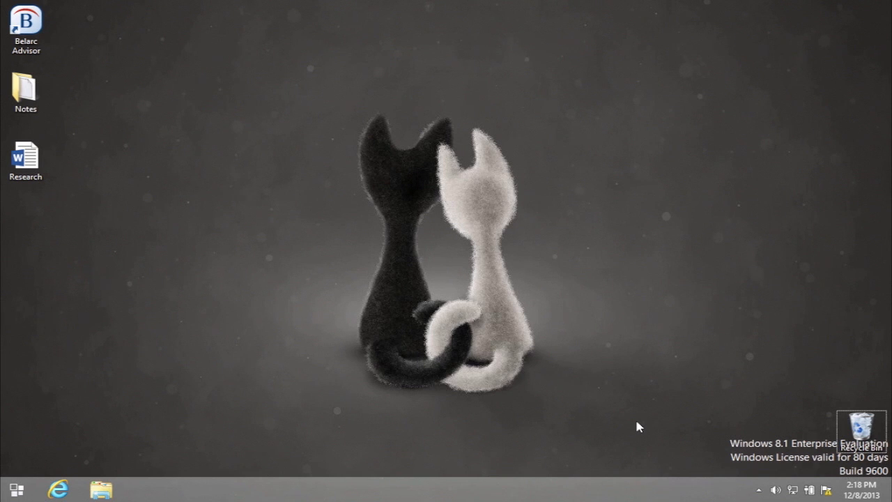
right_click(8, 490)
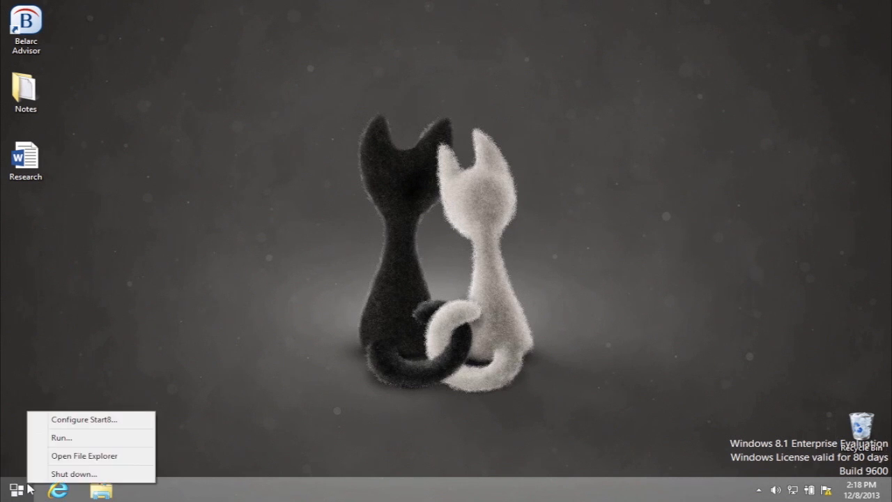
click(61, 437)
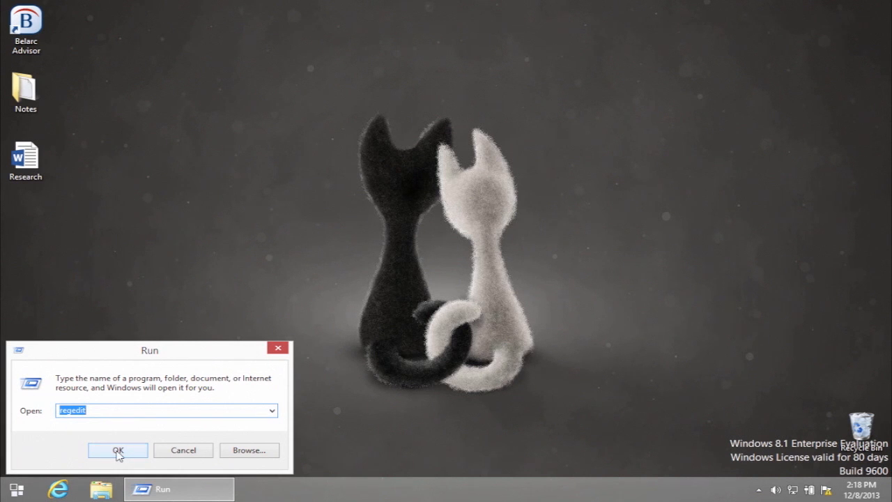
Launch regedit and browse through SOFTWARE > Policies > Microsoft to the Windows key
click(117, 450)
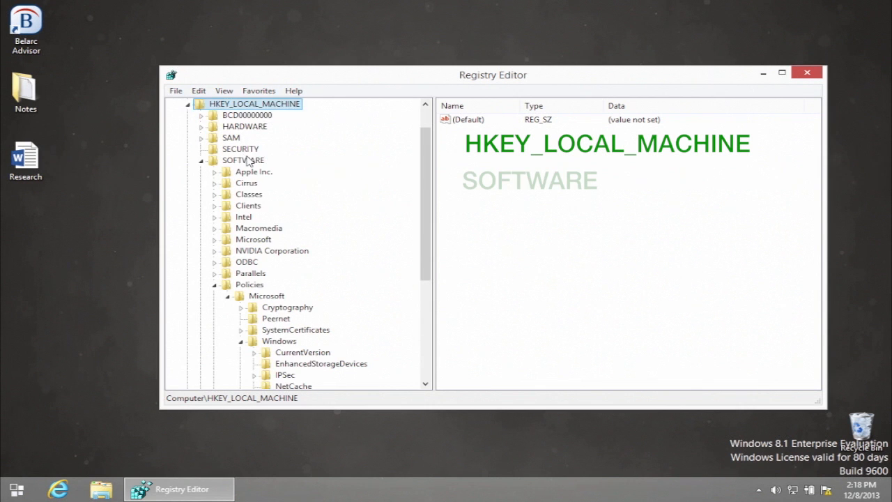
click(248, 284)
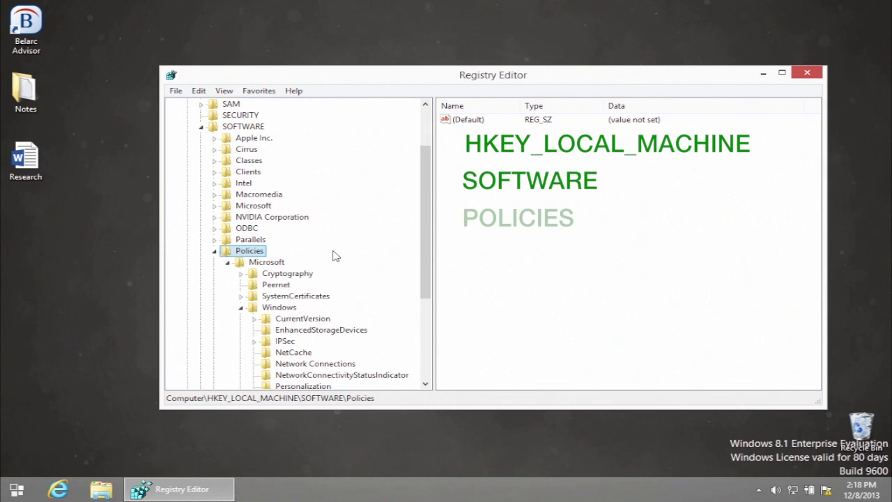
click(267, 262)
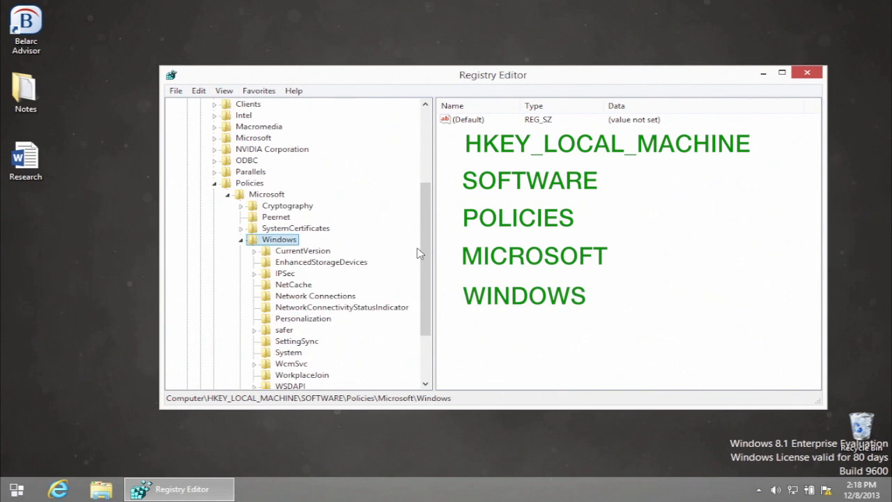
scroll(down, 3)
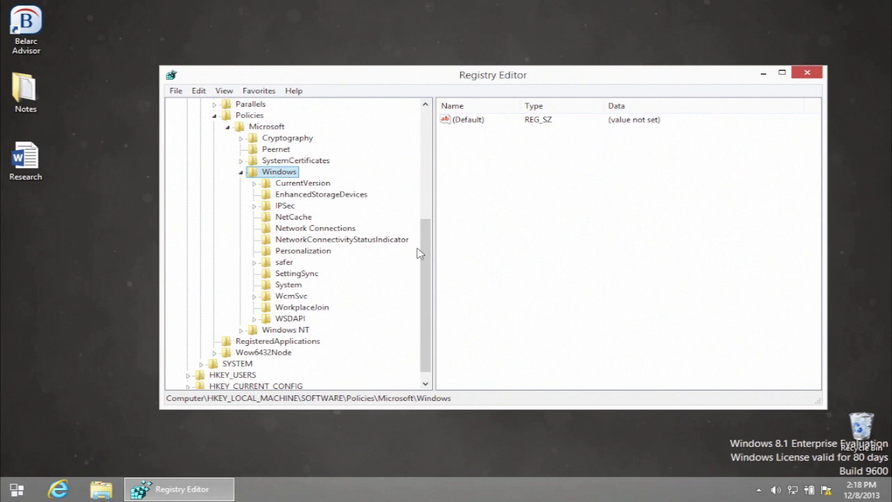
Add a WindowsUpdate subkey under Windows, then an AU subkey inside it
right_click(279, 172)
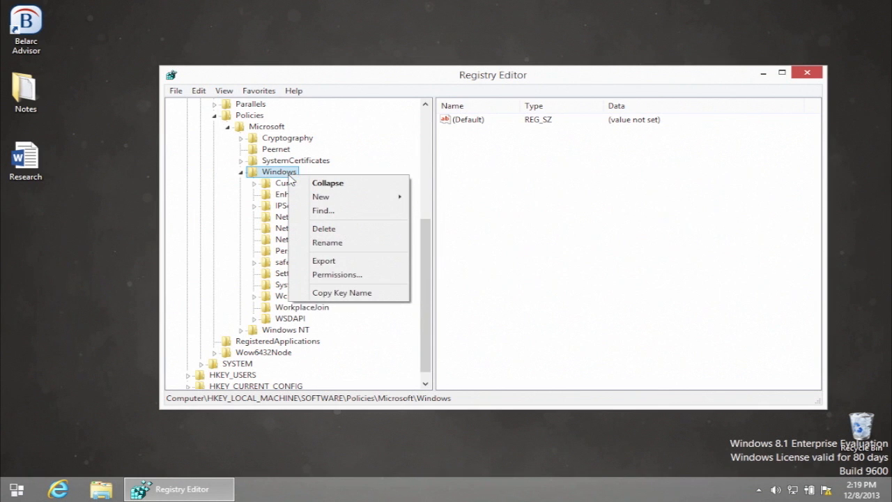
click(321, 195)
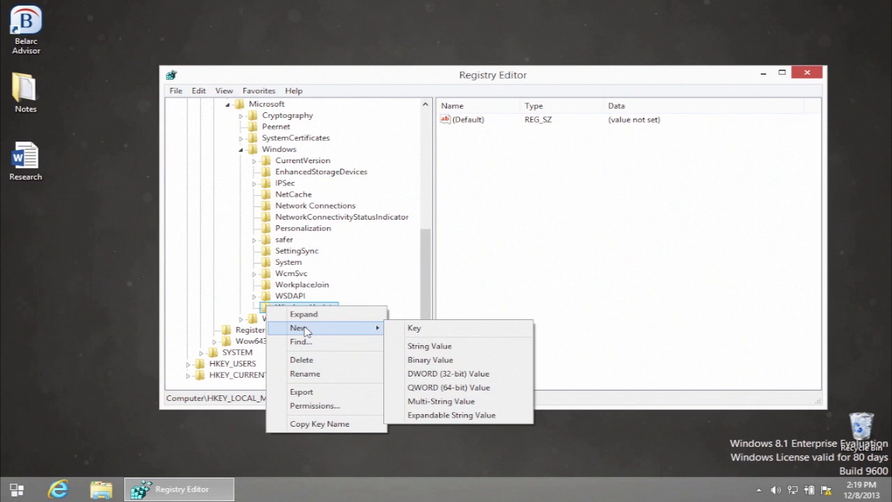
click(414, 328)
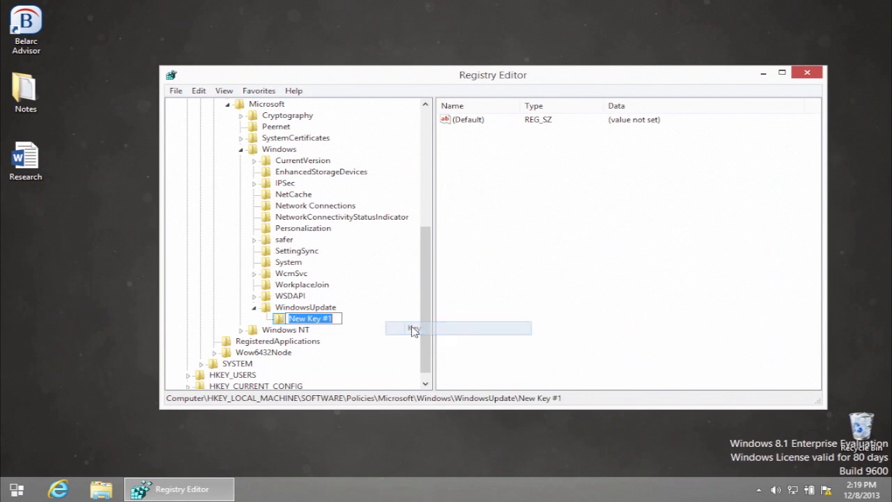
text(AU)
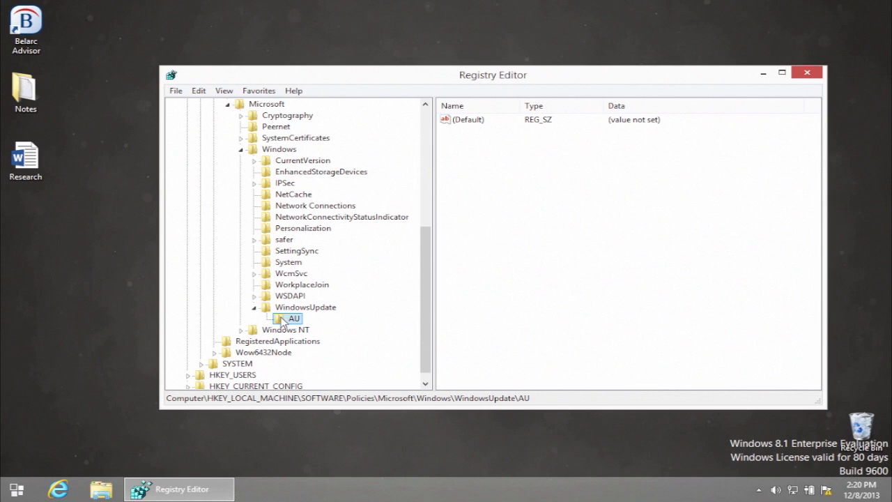
Add DWORD NoAutoRebootWithLoggedOnUsers with value 1 under AU, then close regedit for Start
right_click(294, 318)
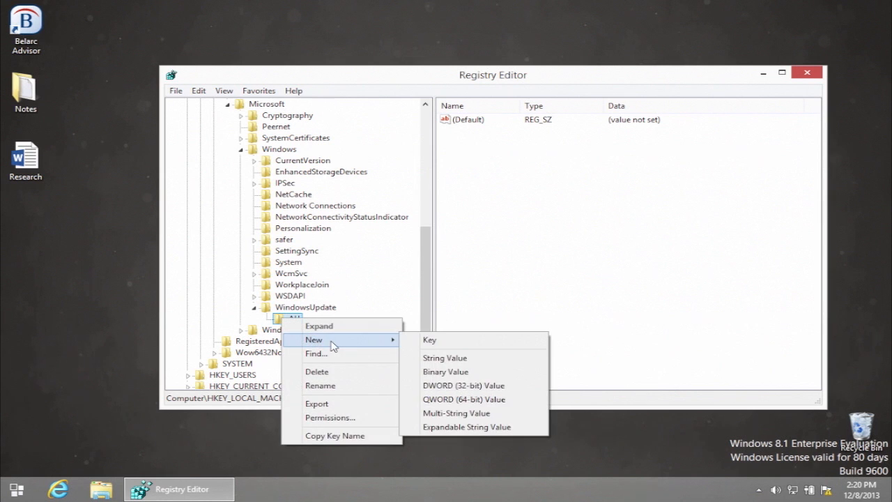
mouse_move(341, 346)
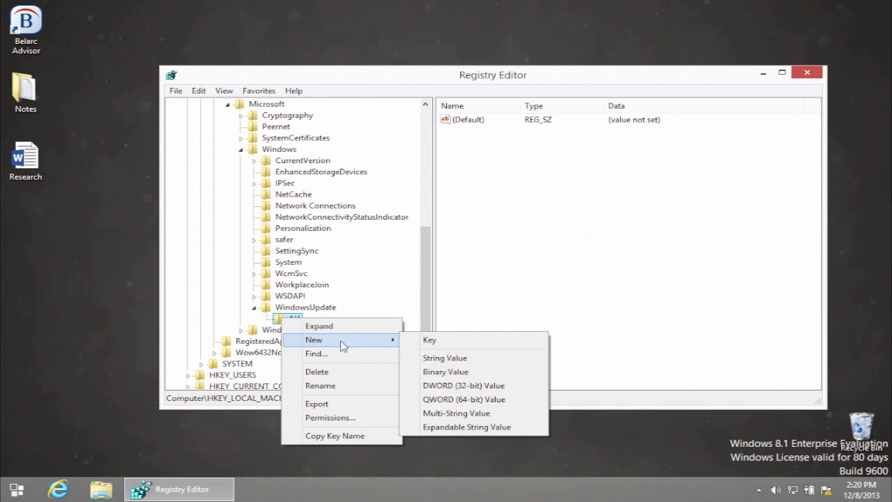
click(463, 385)
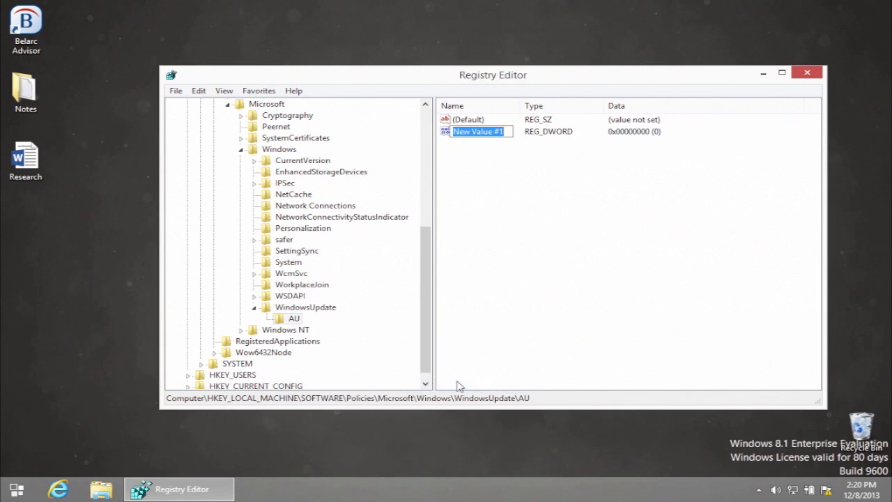
text(NO)
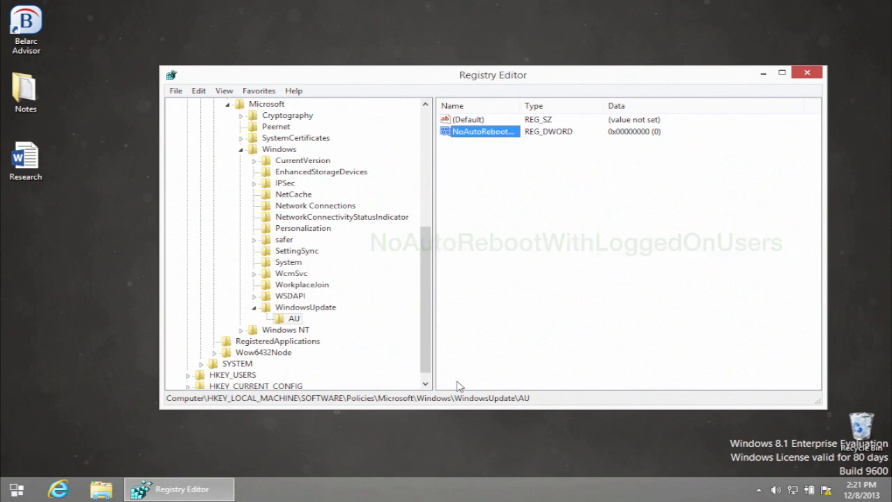
double_click(481, 131)
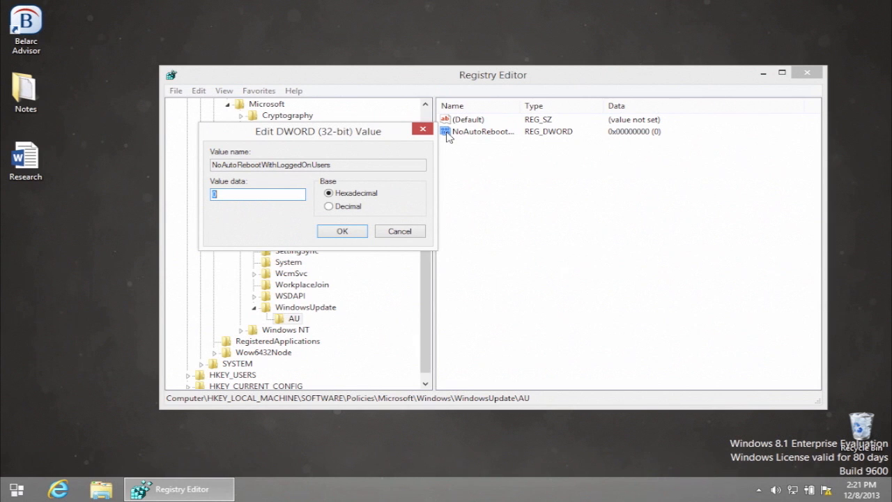
text(1)
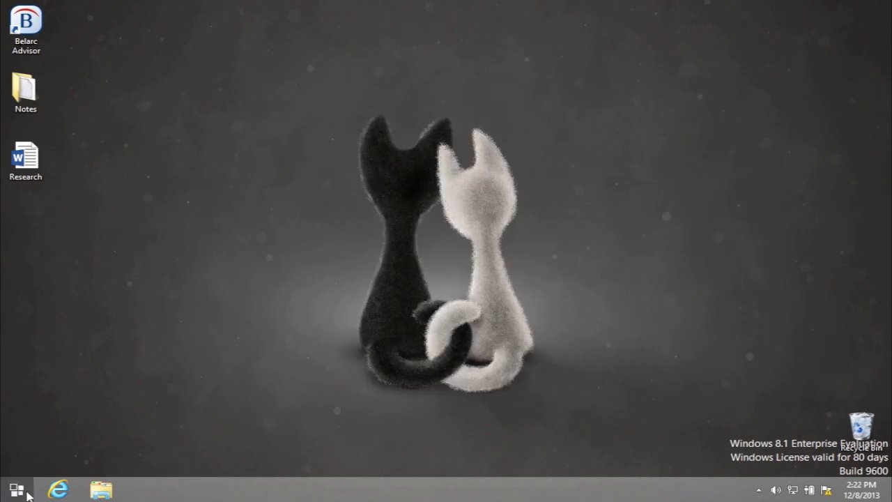
click(6, 490)
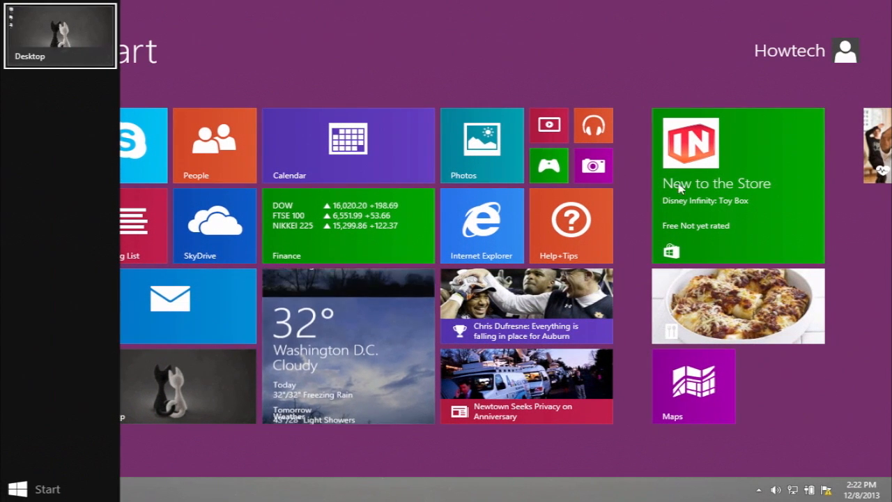